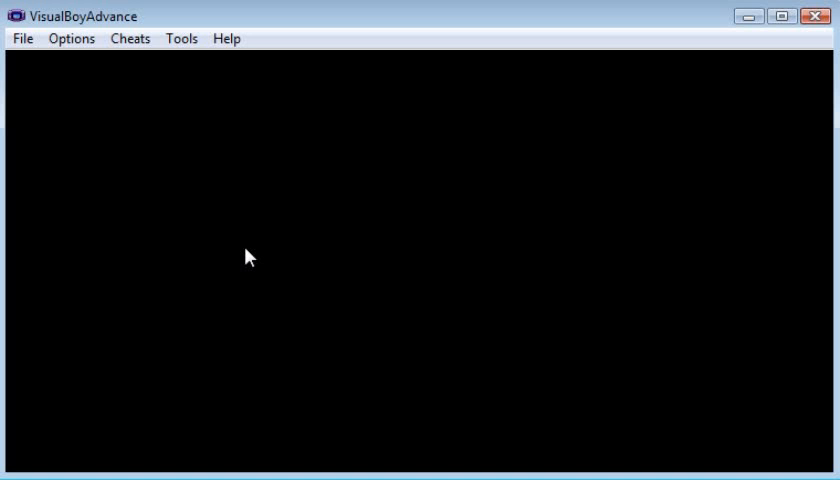
mouse_move(146, 120)
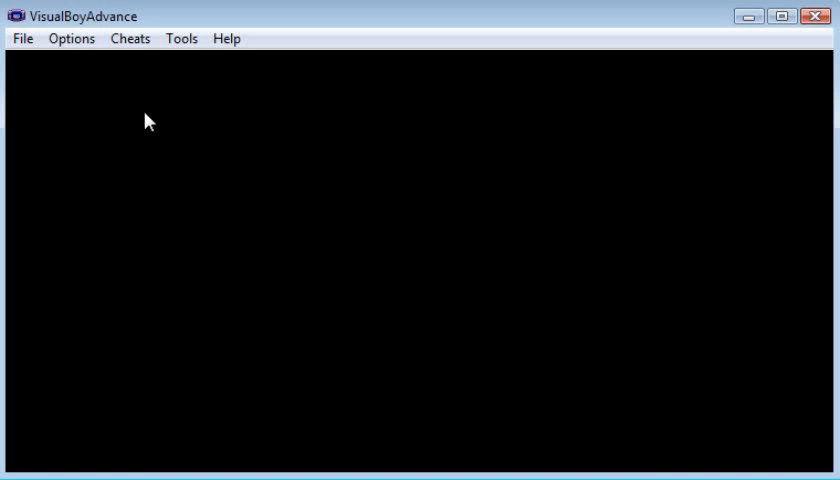
Step: Load the Pokemon - Fire Red.GBA ROM so the game boots to its controls tutorial screen
left_click(20, 38)
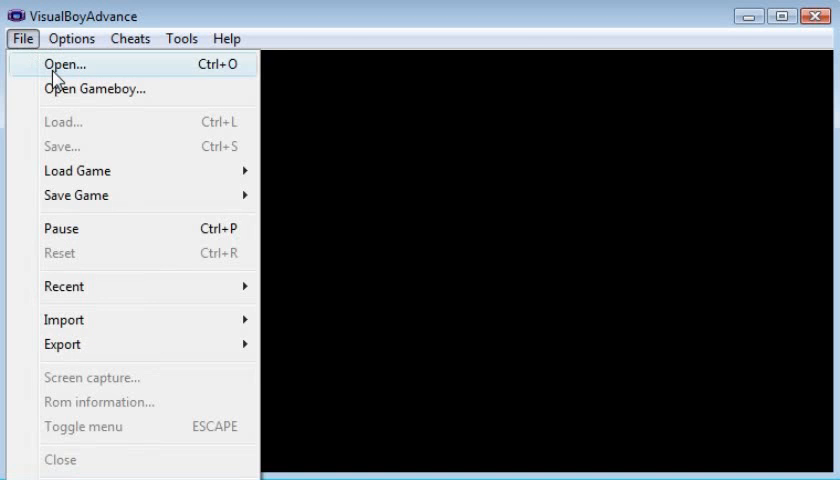
left_click(64, 64)
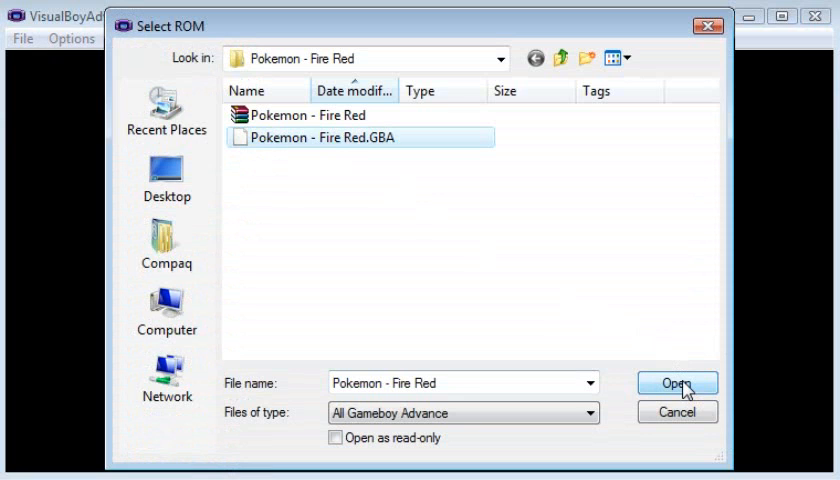
left_click(676, 384)
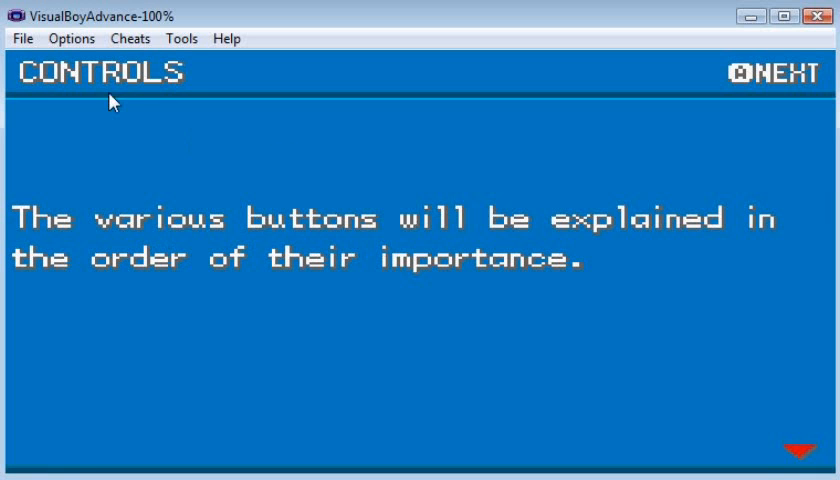
Step: Browse the Options > Emulator > Save Type menu to choose the save type for Fire Red
left_click(72, 38)
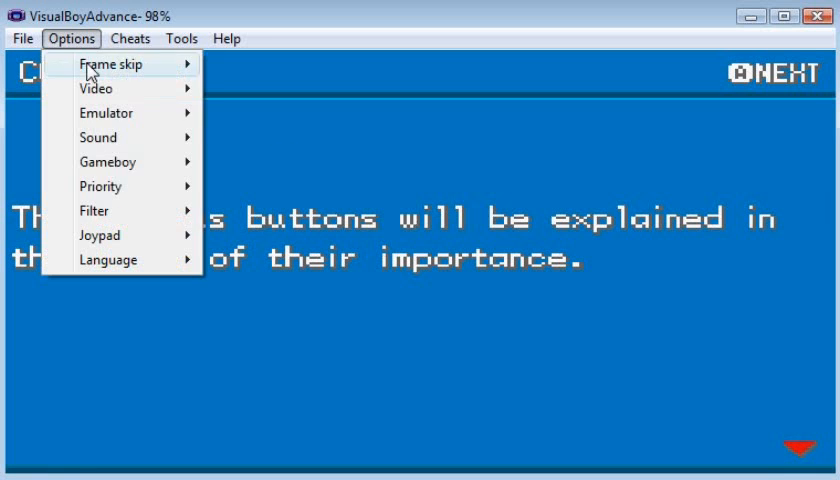
left_click(104, 112)
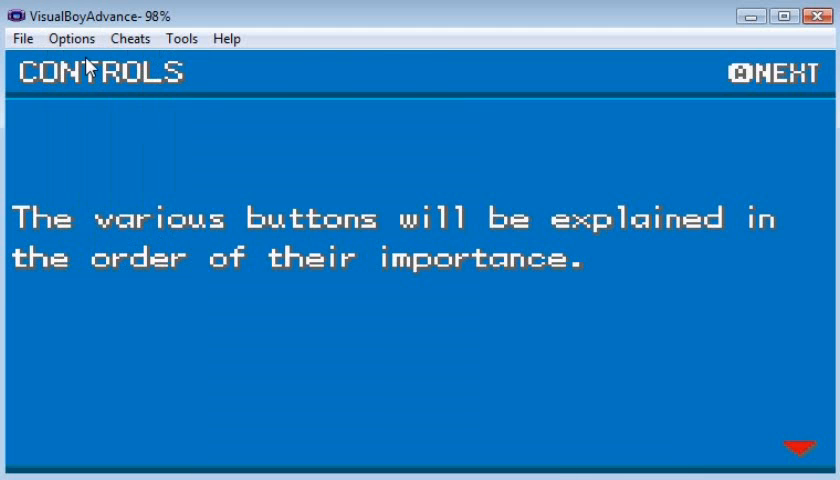
left_click(72, 38)
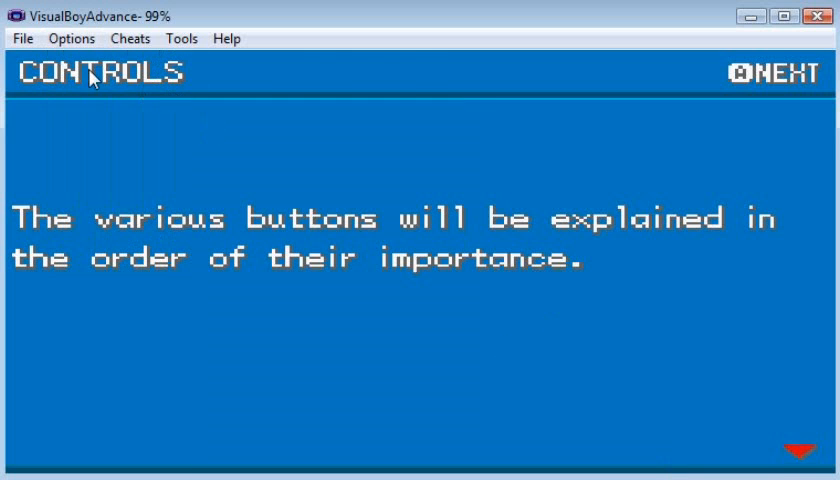
Step: Keep Real Time Clock enabled under Emulator options, then reset the game to its copyright screen
left_click(72, 38)
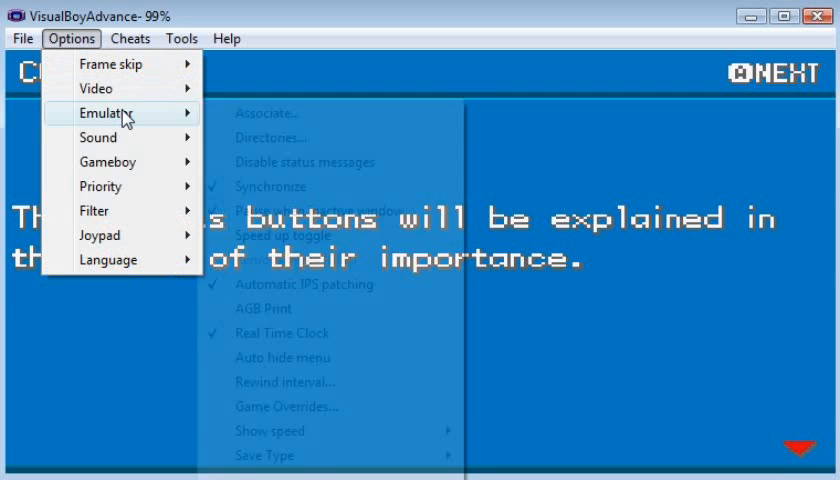
mouse_move(280, 332)
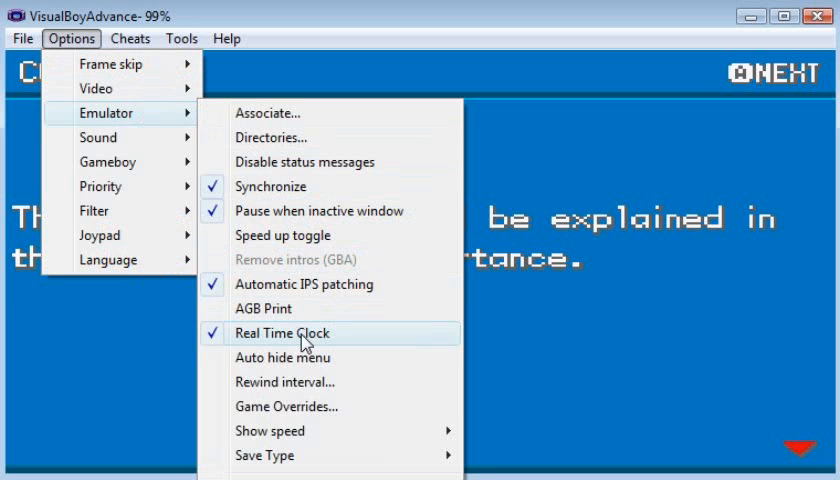
mouse_move(262, 344)
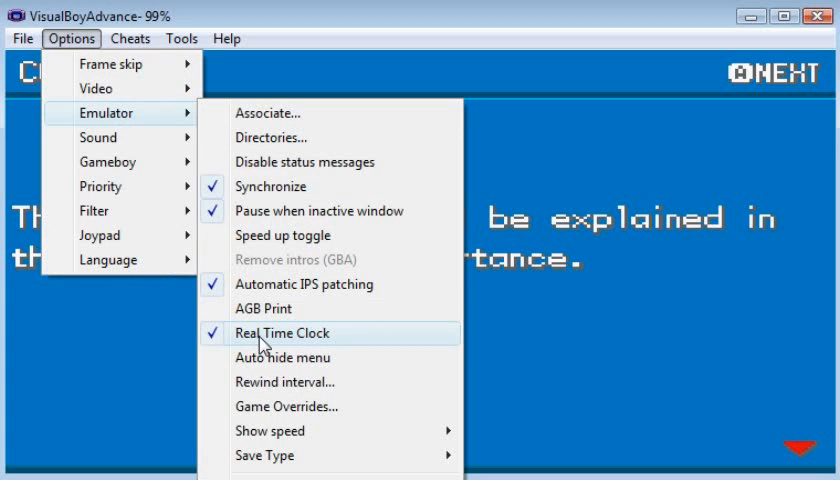
mouse_move(288, 344)
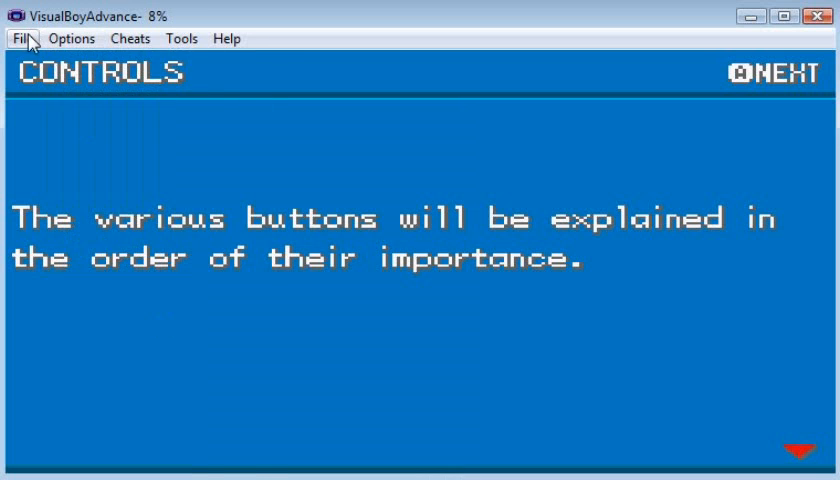
left_click(22, 38)
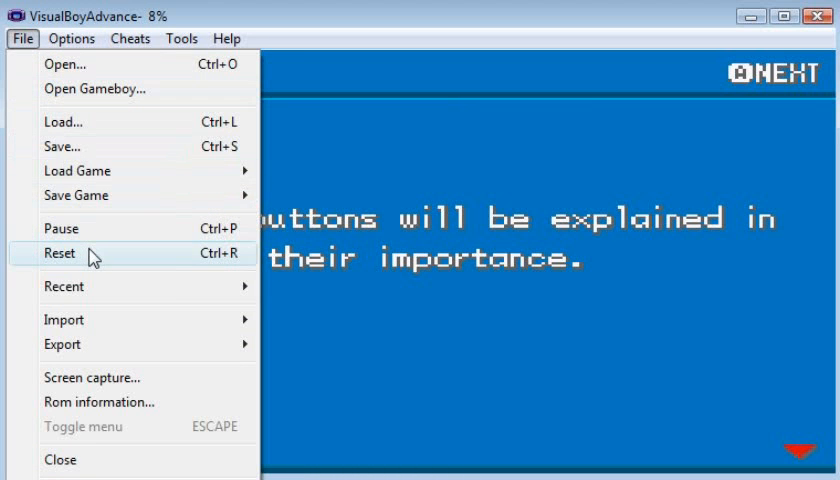
left_click(58, 252)
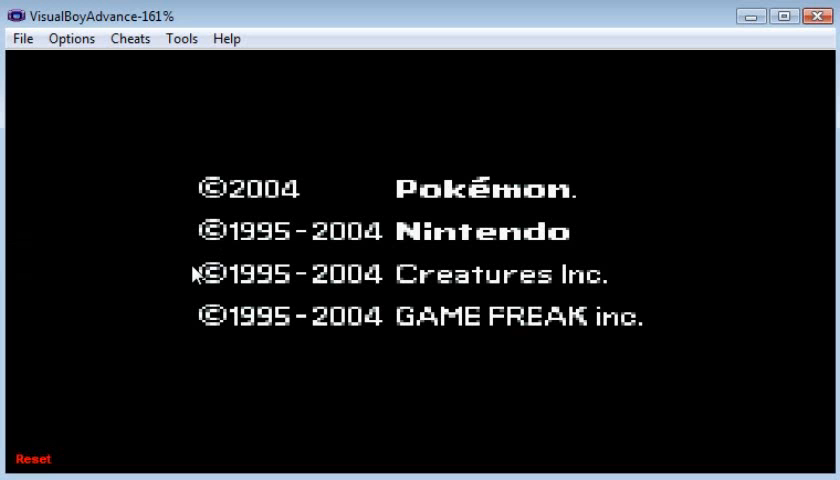